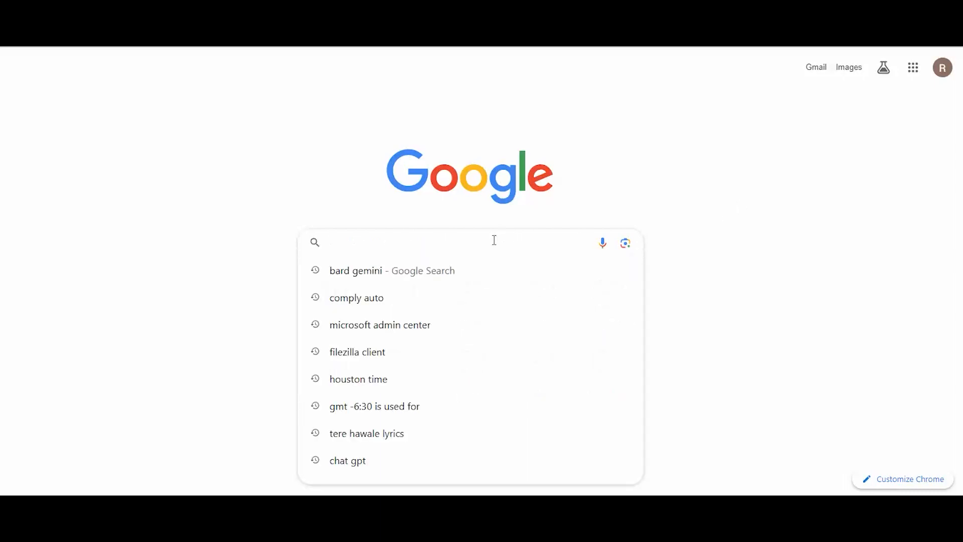
Search Google for 'download angry ip scanner'.
text(Download ang)
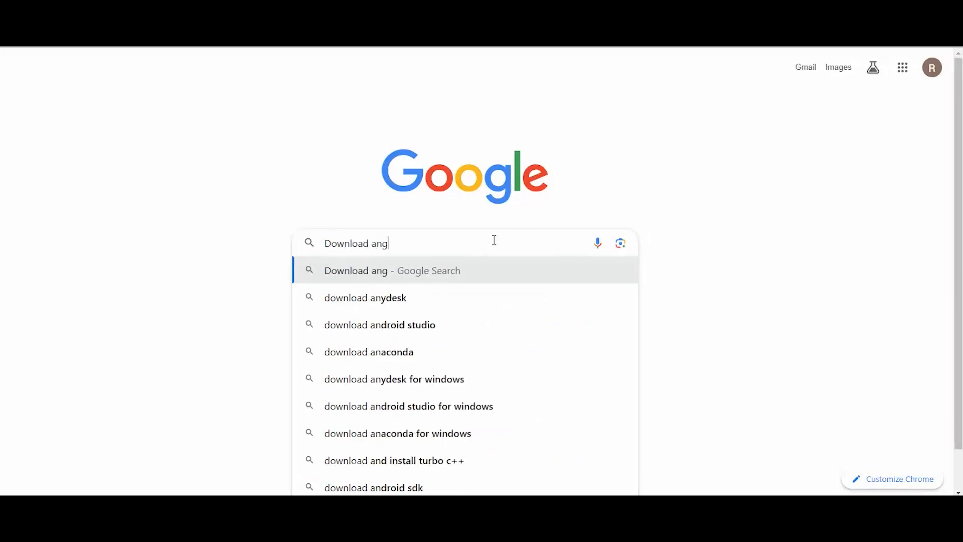
text(e)
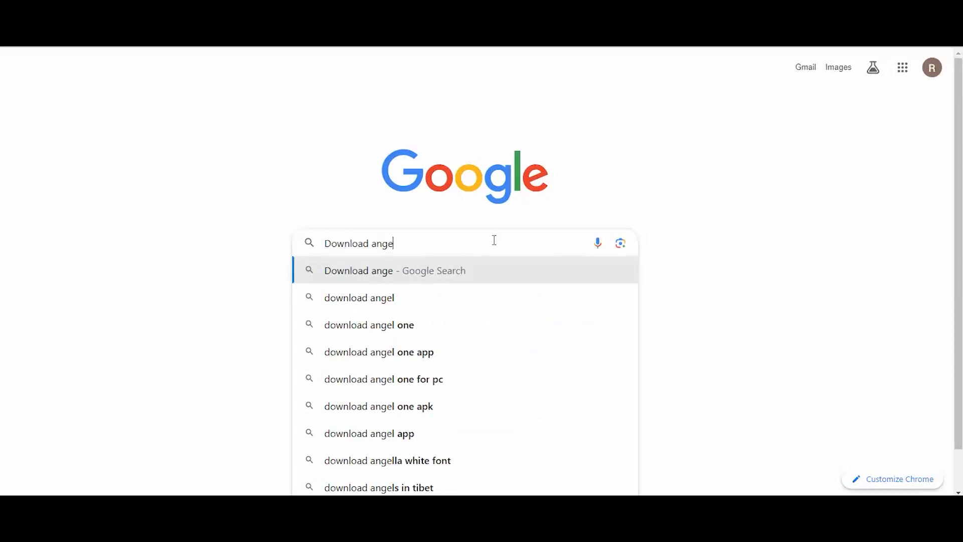
text(ry ip scanner)
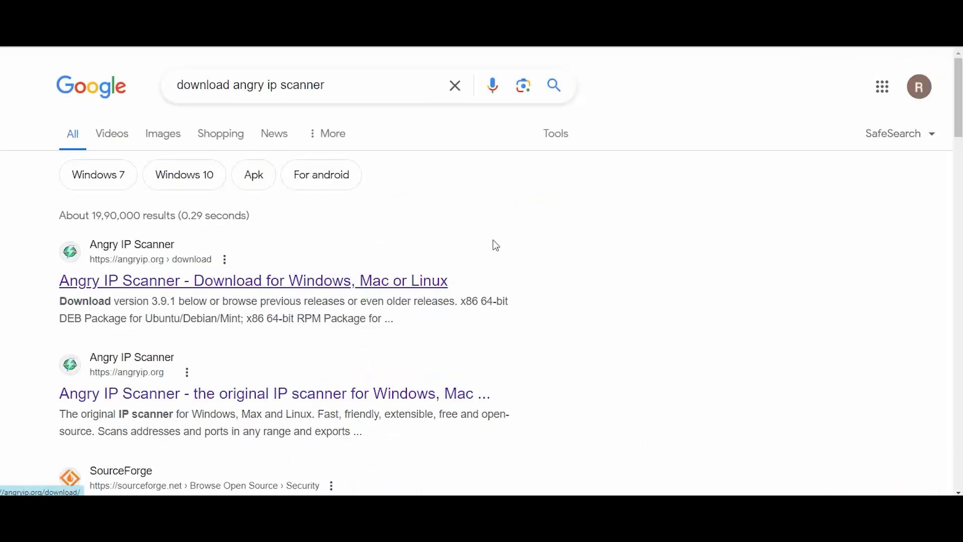
Download Angry IP Scanner from its official page and install it into the default folder.
click(253, 280)
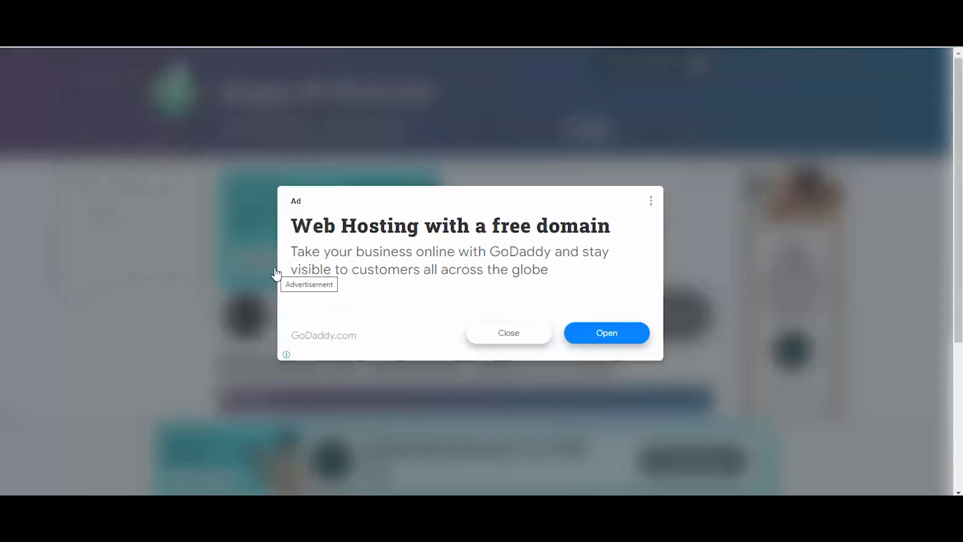
click(508, 332)
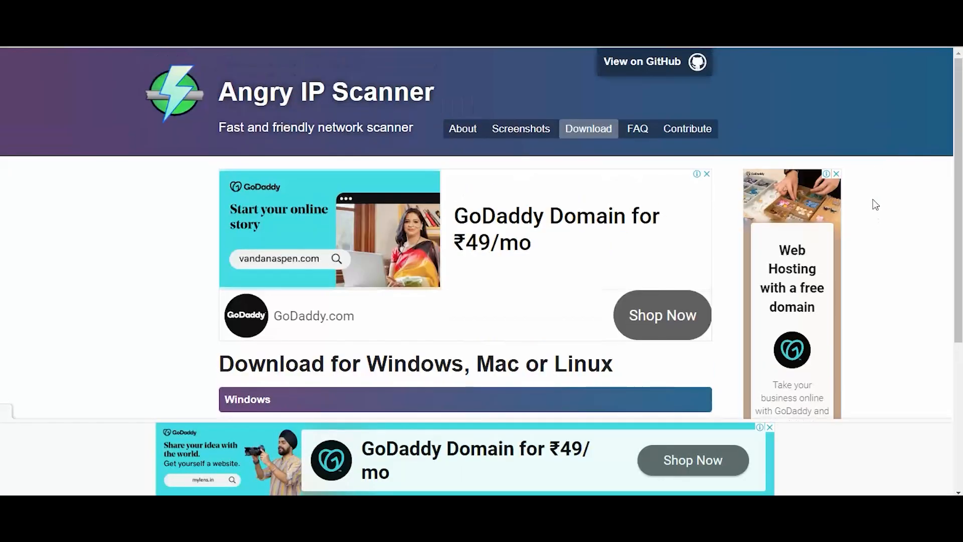
mouse_move(811, 87)
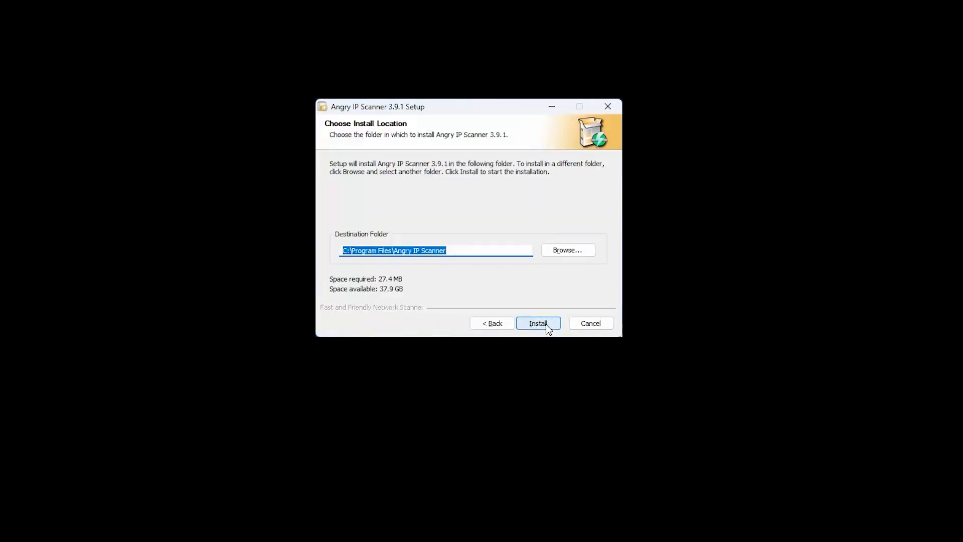
click(536, 323)
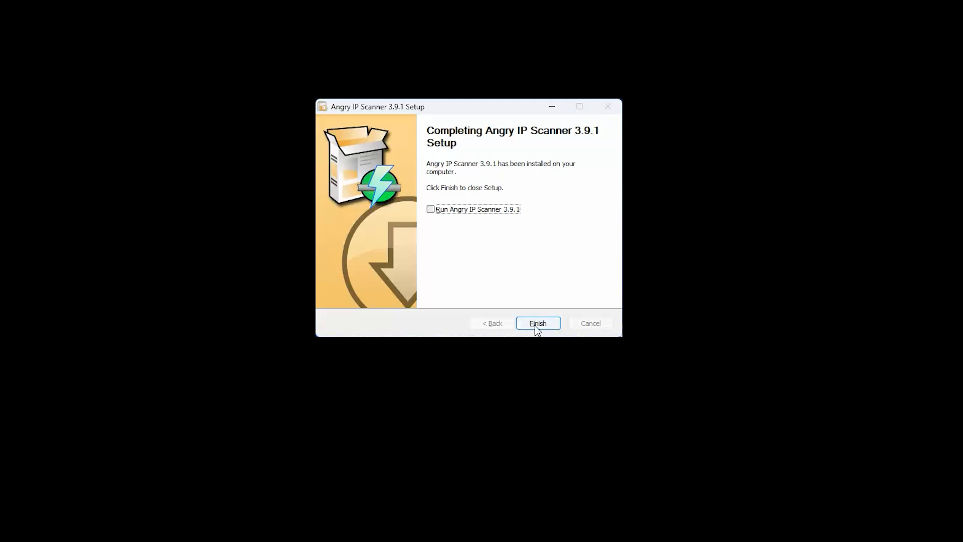
click(536, 323)
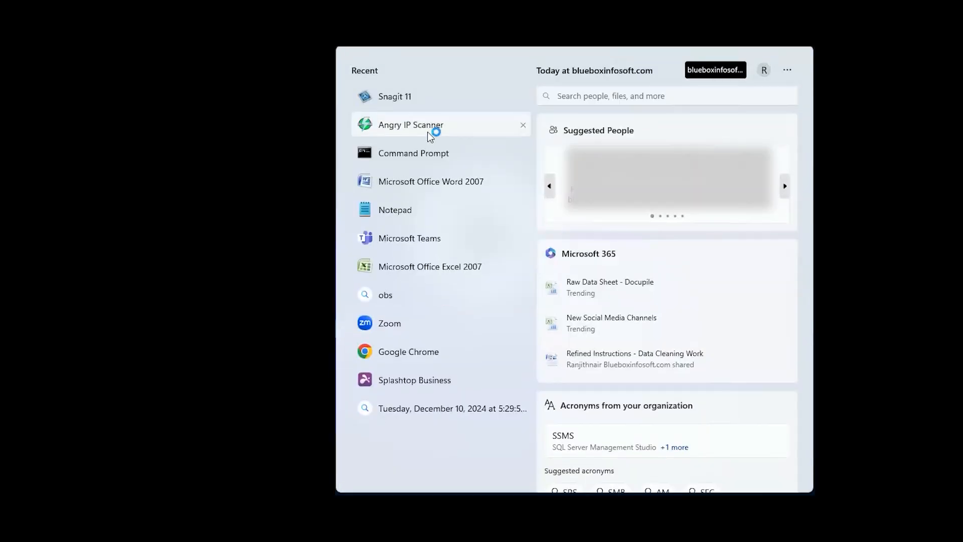
Launch Angry IP Scanner, dismiss Getting Started, and show the IP Range scan options.
click(410, 125)
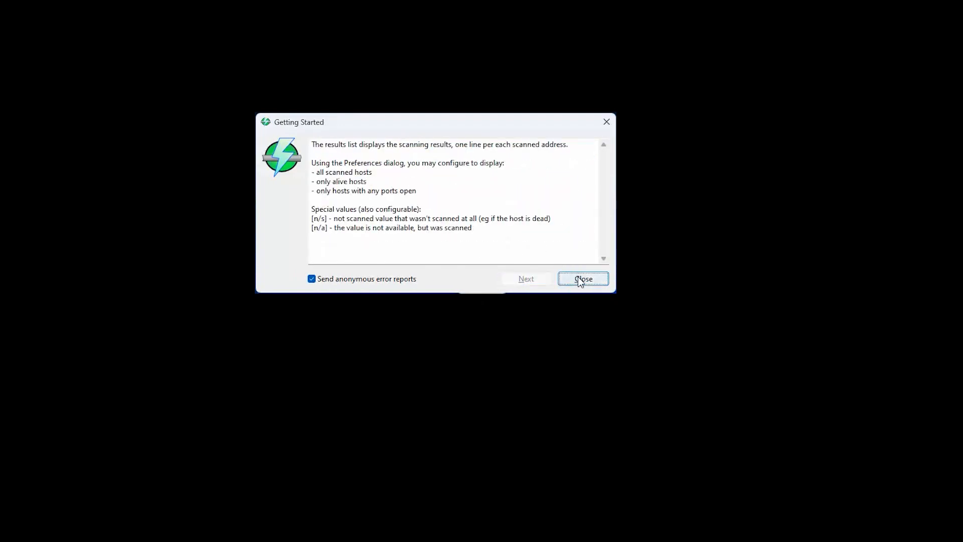
click(581, 279)
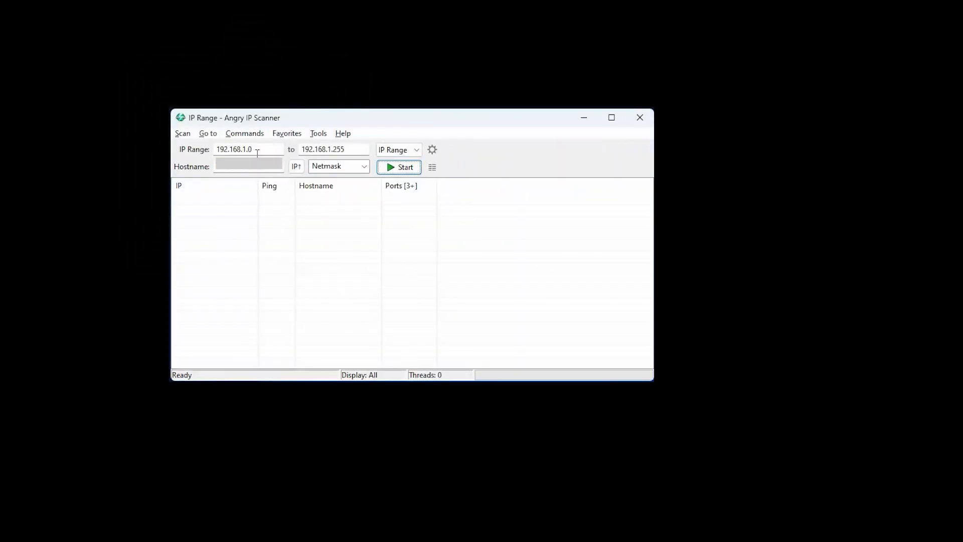
click(415, 149)
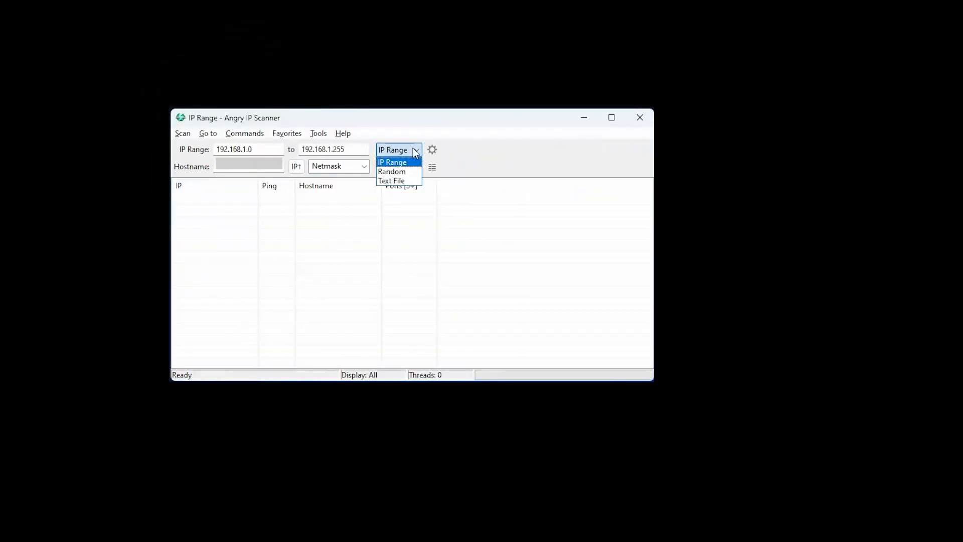